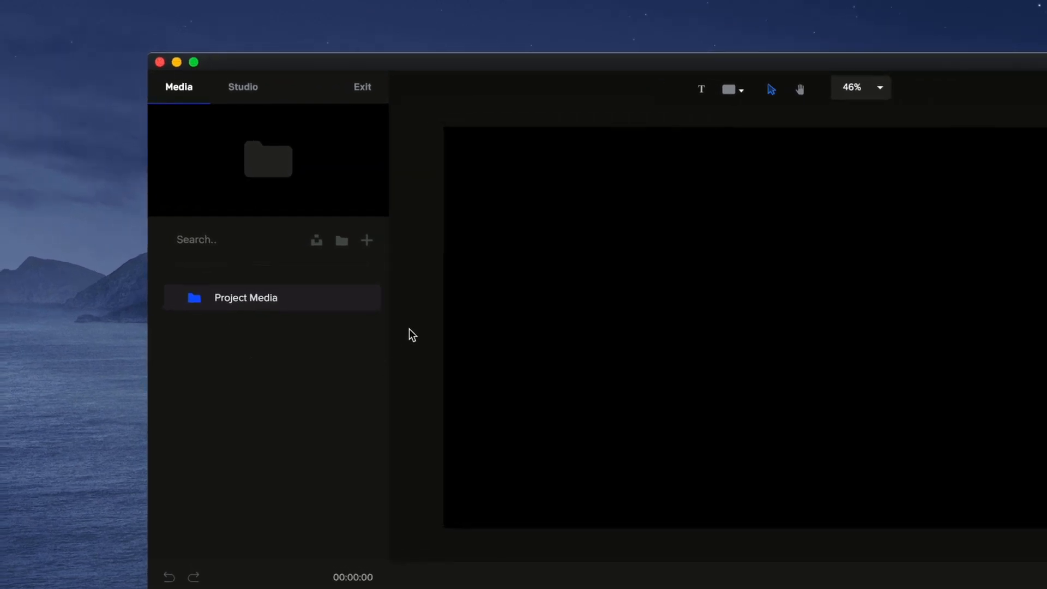
# - Bring up the media import file picker on the CreateStudio Resources folder
pyautogui.click(366, 241)
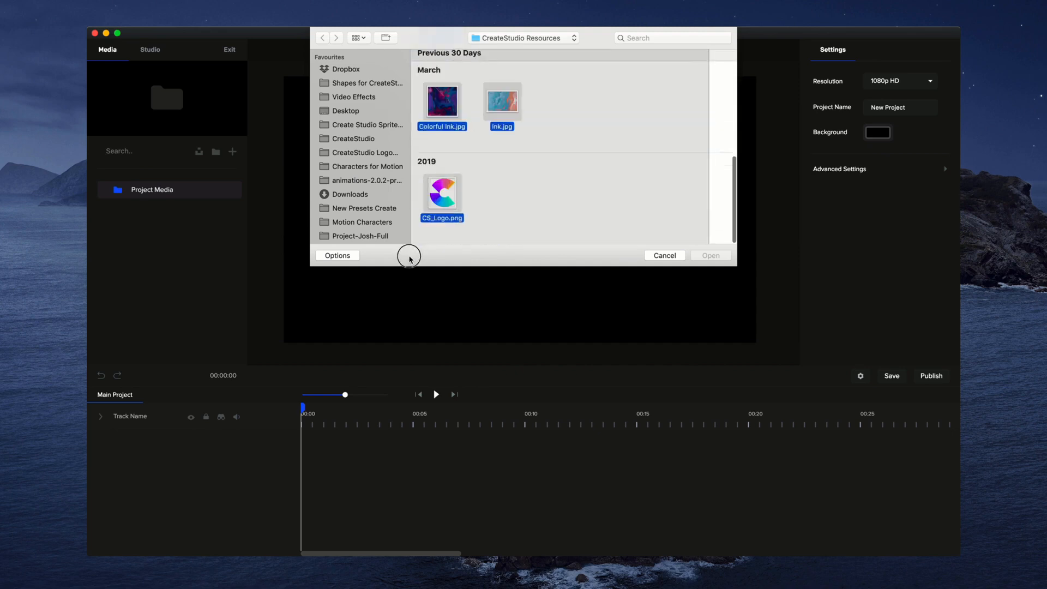
# - Import the chosen resource files, then preview the iPad Video clip and the Graph SVG
pyautogui.click(664, 255)
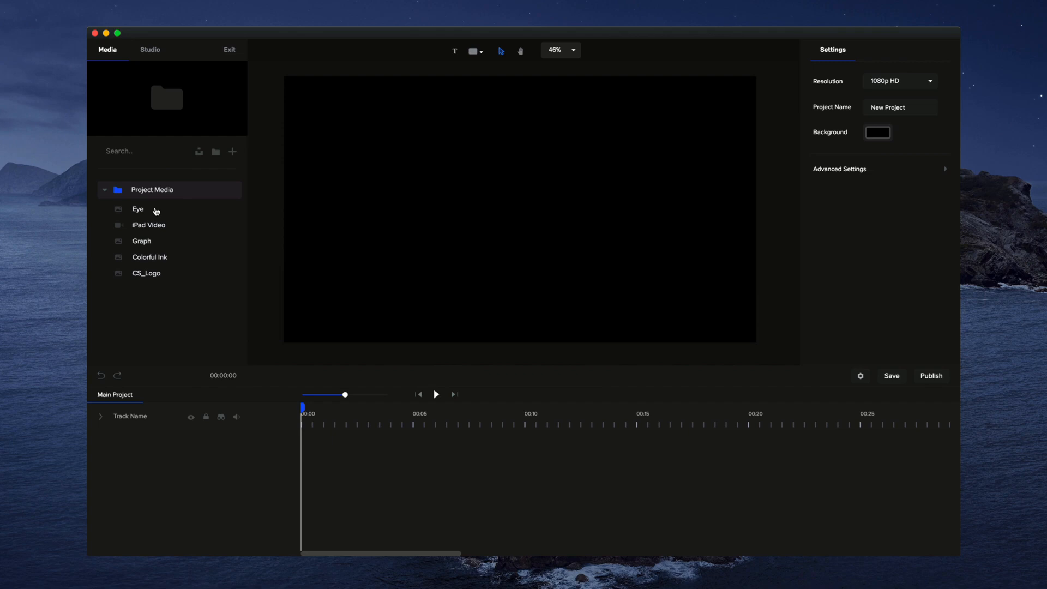
pyautogui.click(137, 209)
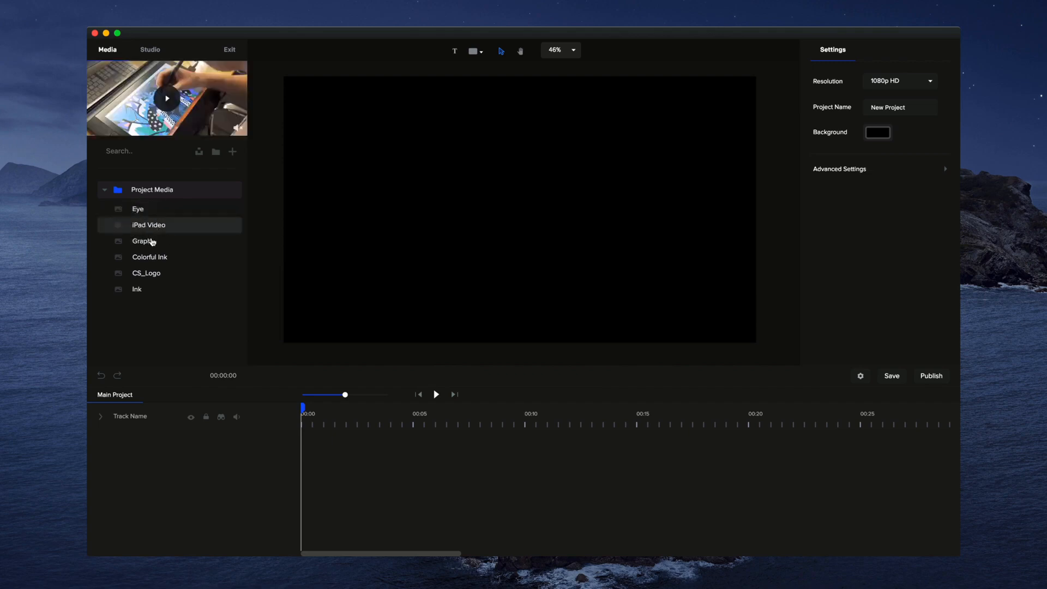
pyautogui.click(166, 99)
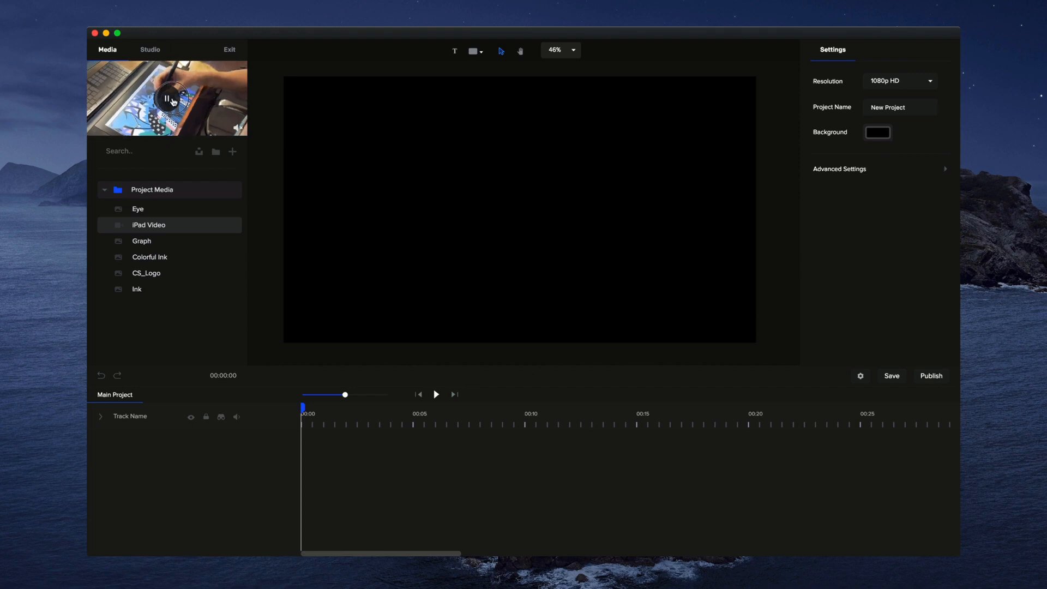
pyautogui.click(141, 241)
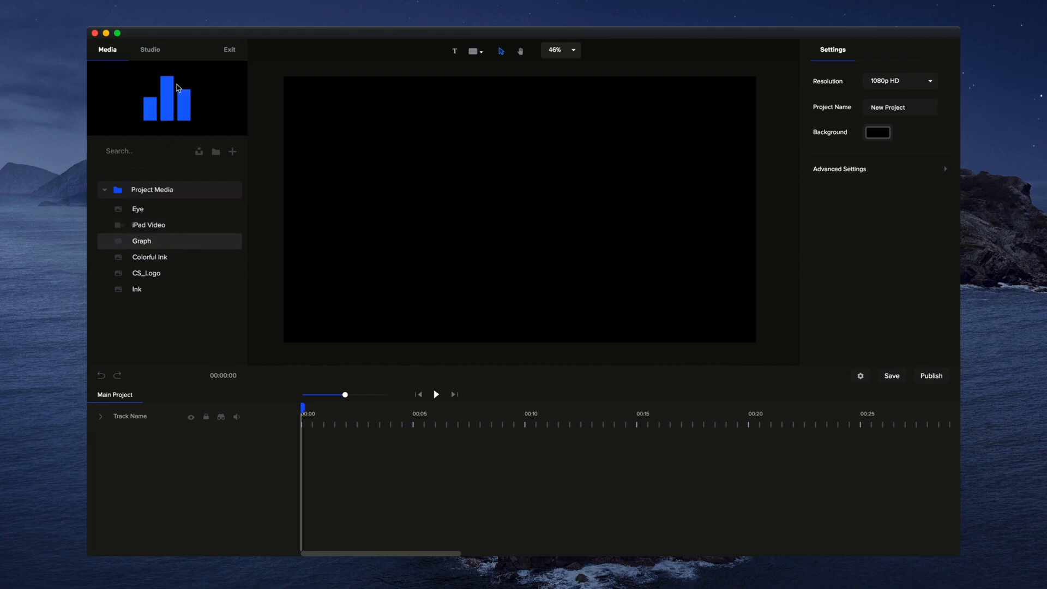
pyautogui.moveTo(165, 256)
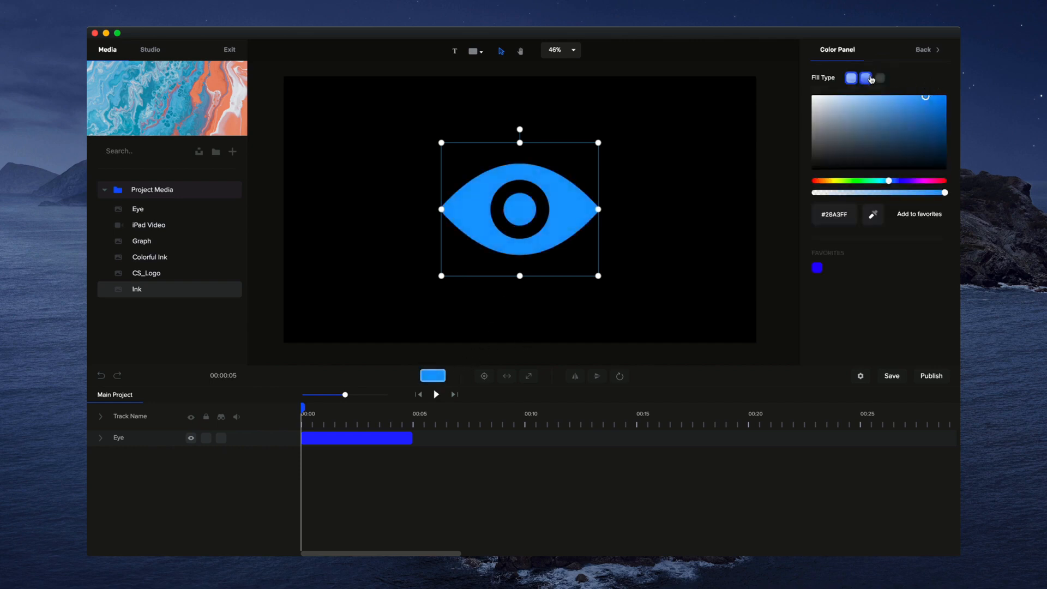
# - Change the eye's fill to a gradient ending in purple
pyautogui.click(912, 78)
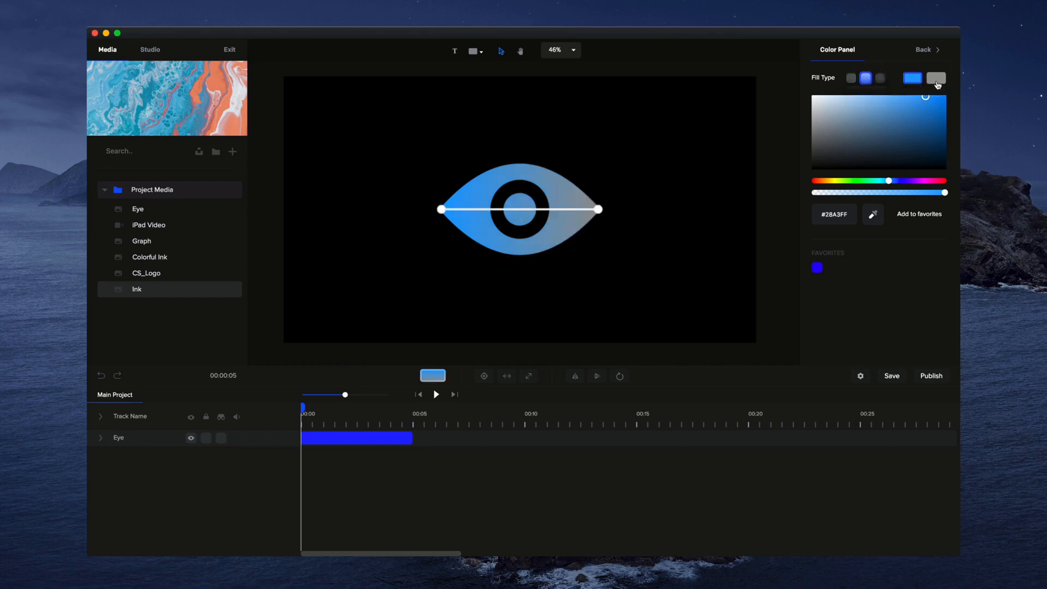
pyautogui.click(935, 77)
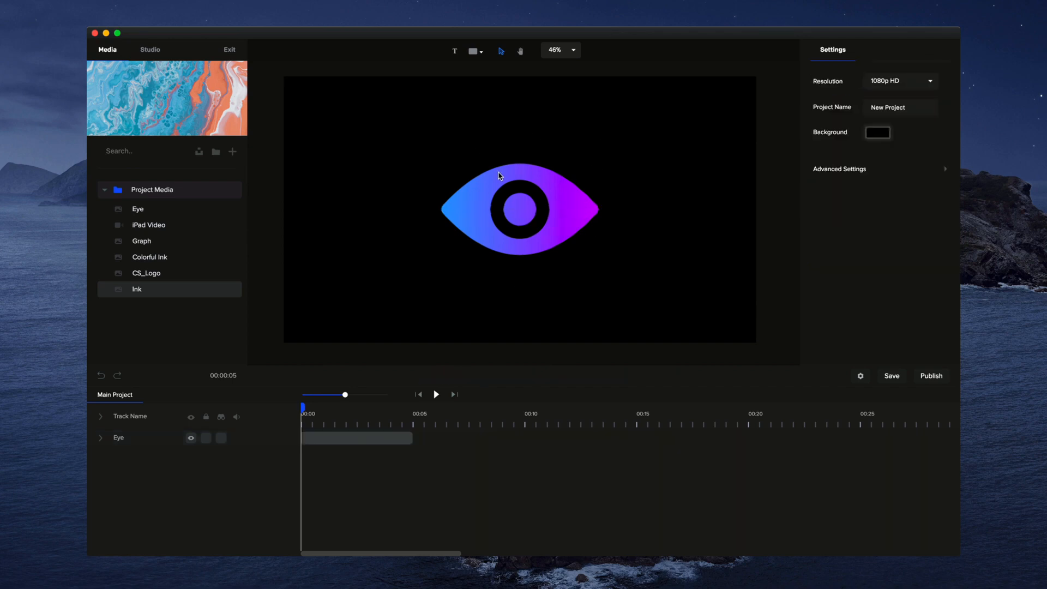
# - Give the eye a Bounce Scale Up entrance and play it back
pyautogui.click(357, 438)
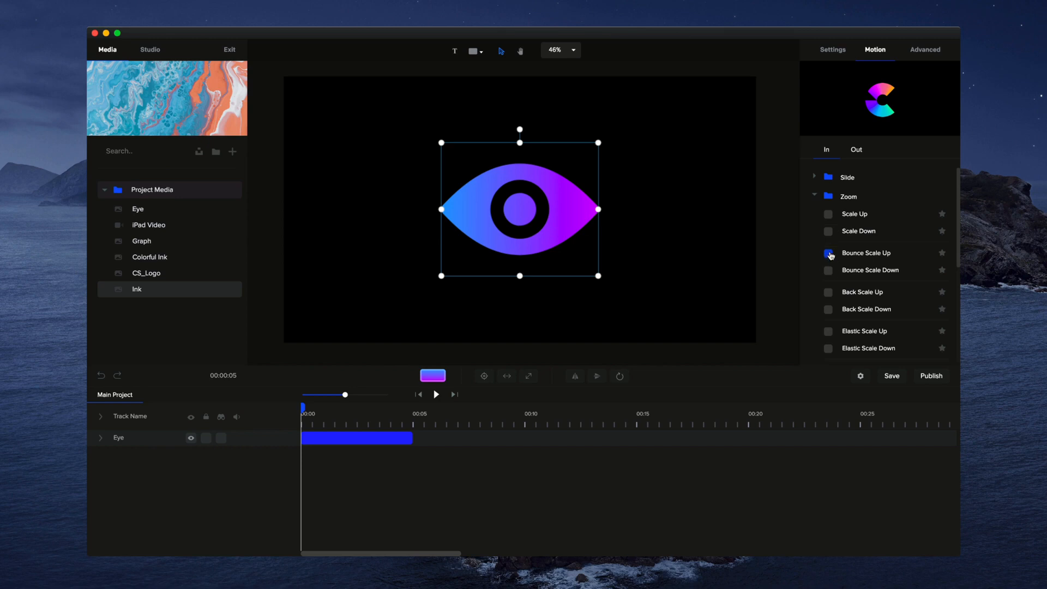
pyautogui.click(828, 252)
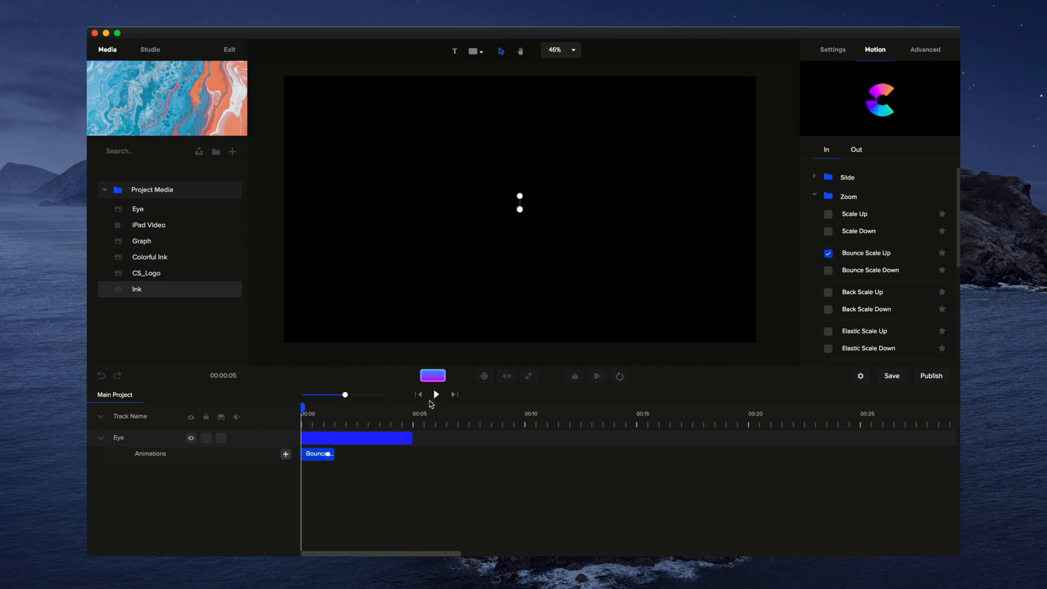
pyautogui.click(435, 394)
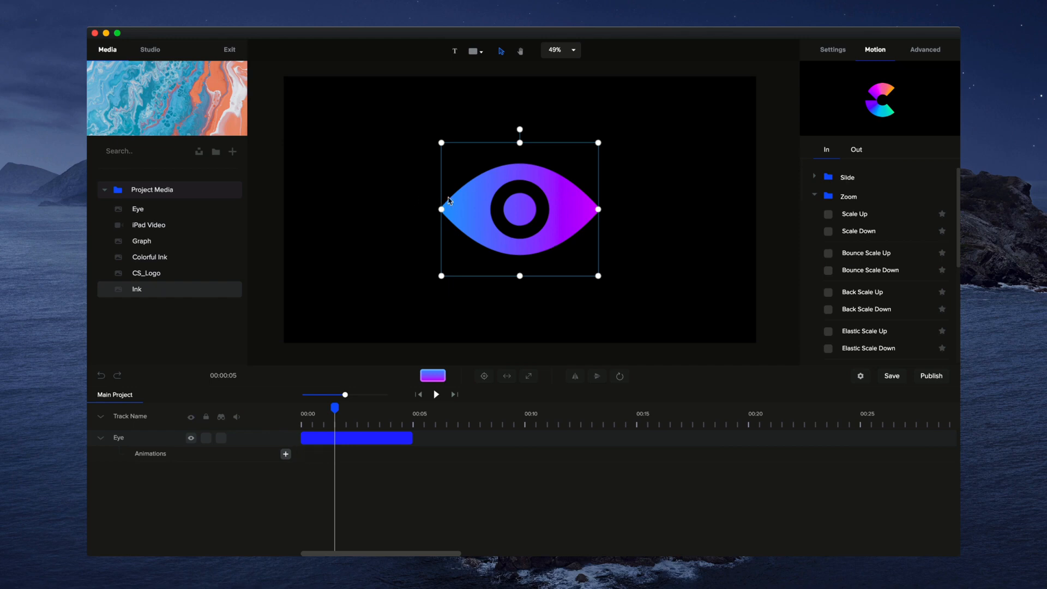
pyautogui.moveTo(140, 211)
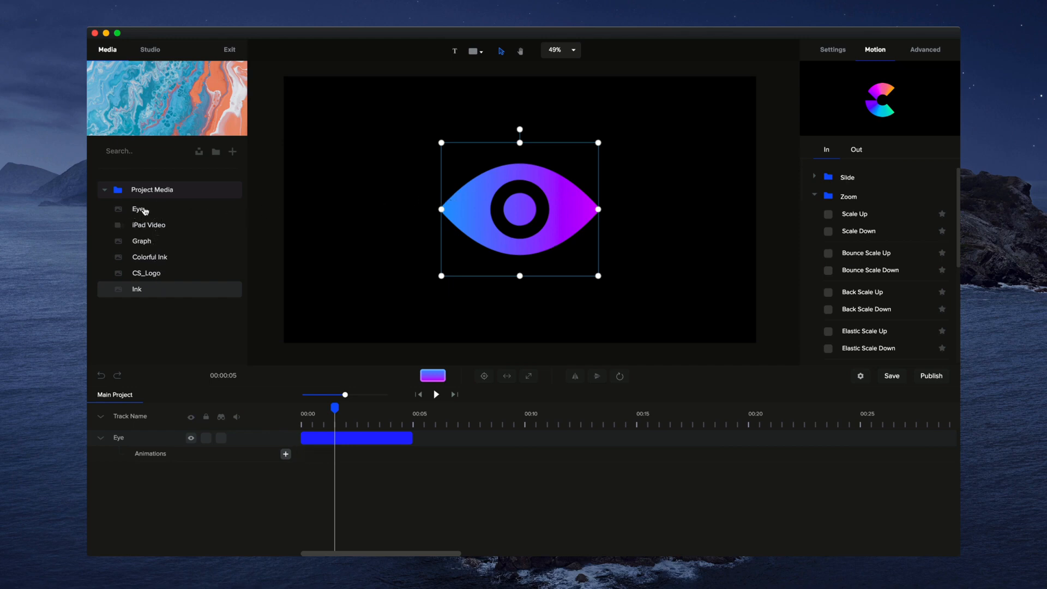
# - Drag the Graph SVG from Project Media onto the canvas to get its import options
pyautogui.click(141, 241)
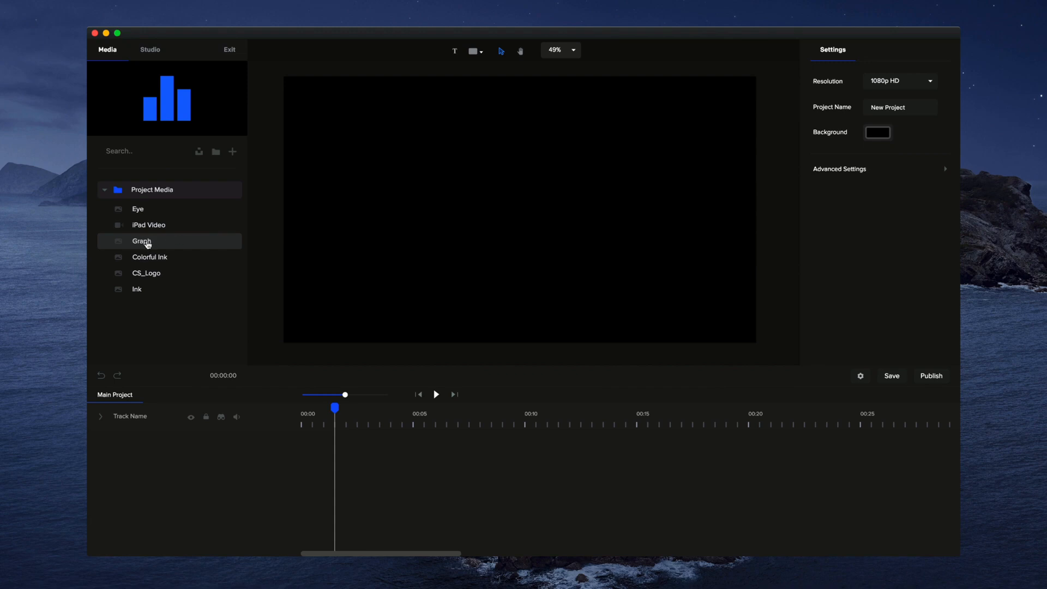
pyautogui.moveTo(142, 241); pyautogui.dragTo(444, 267)
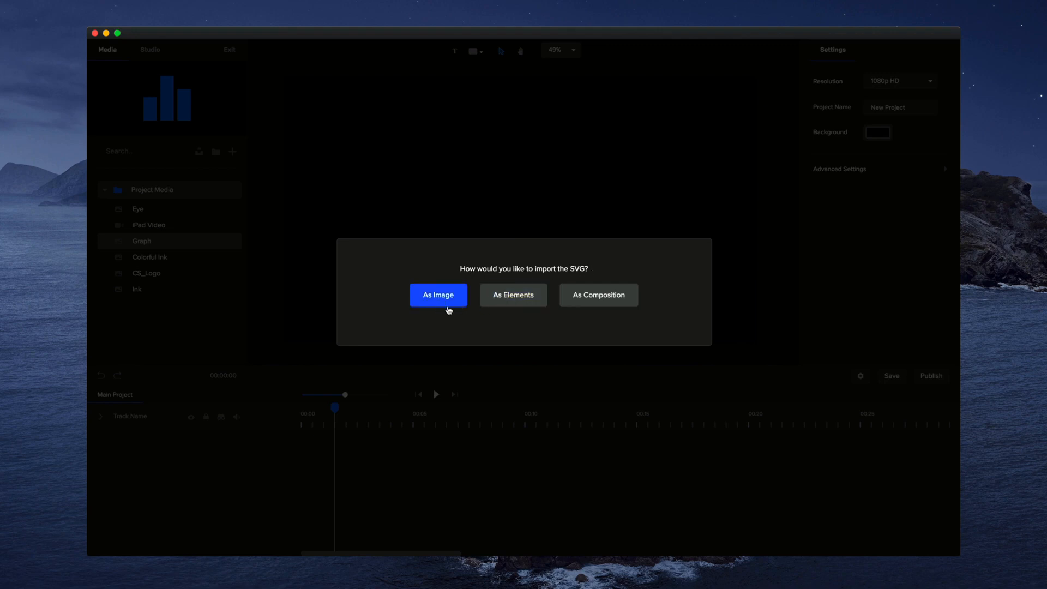
pyautogui.click(438, 295)
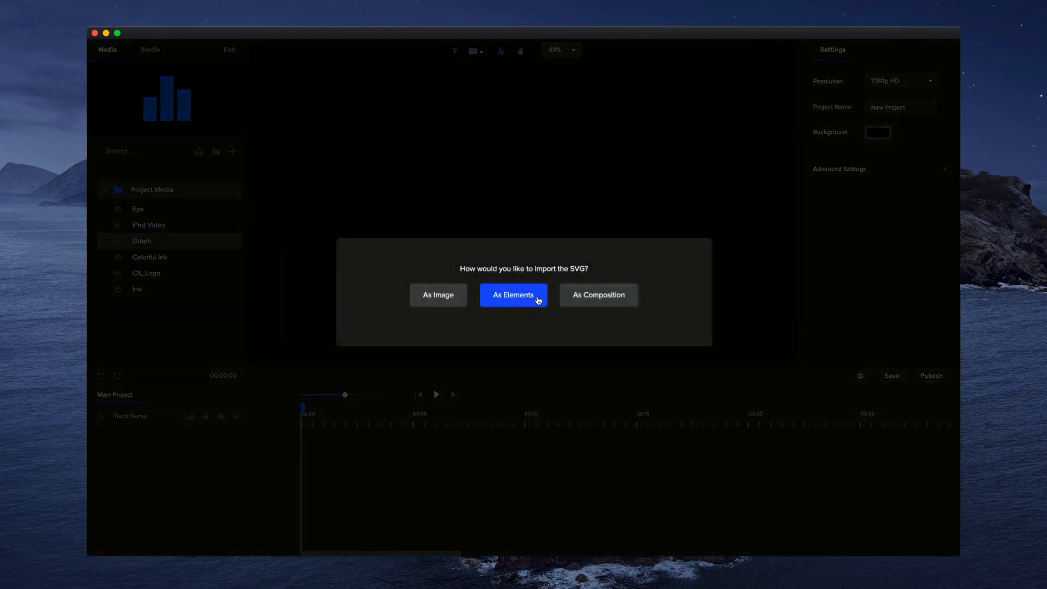
# - Import the graph as separate elements and recolour the left bar white
pyautogui.click(513, 294)
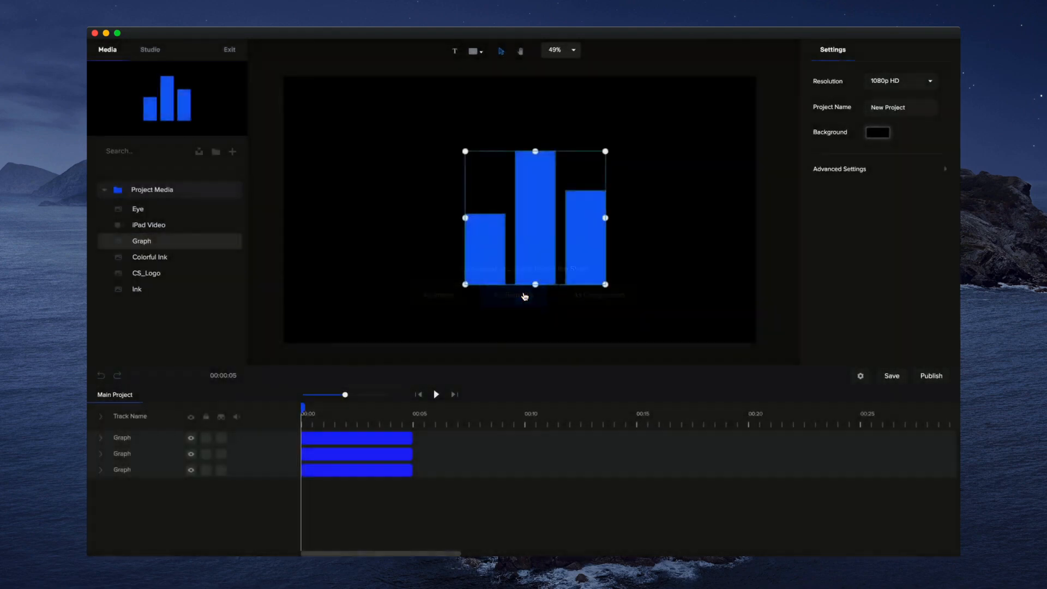
pyautogui.click(485, 253)
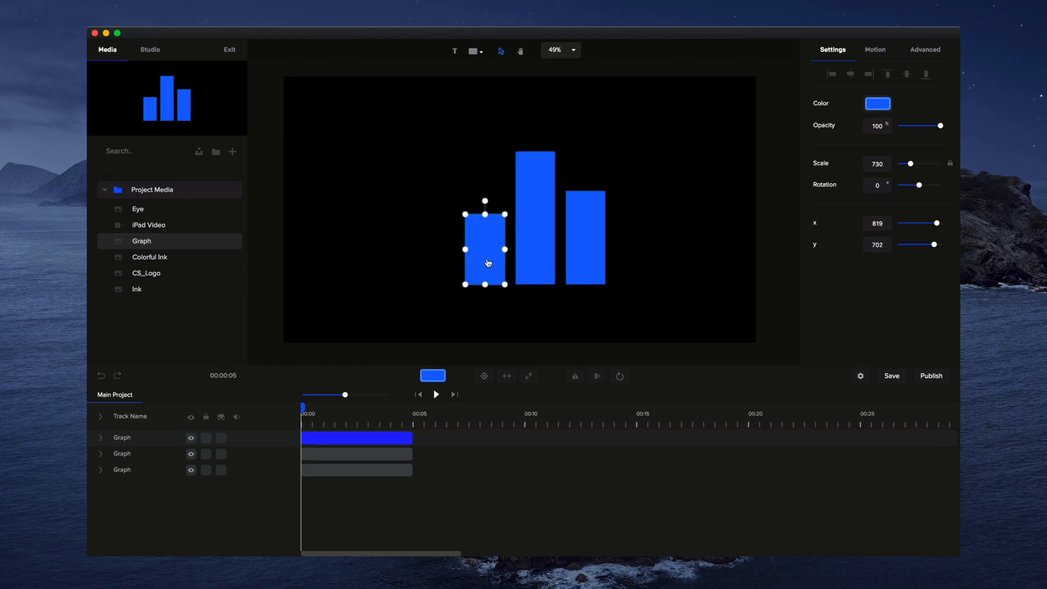
pyautogui.click(878, 104)
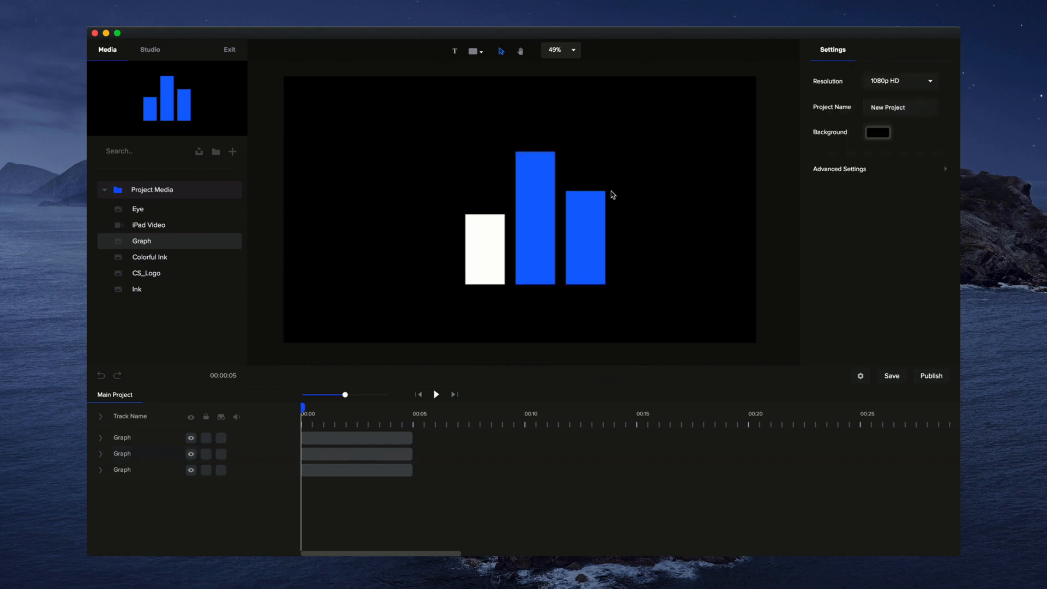
pyautogui.moveTo(306, 271)
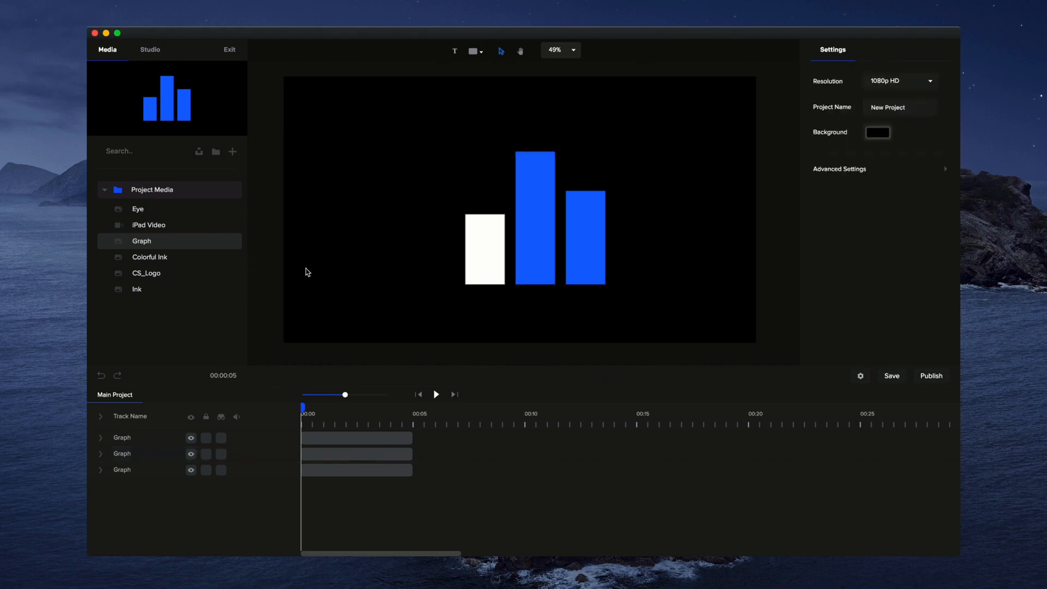
pyautogui.moveTo(329, 279)
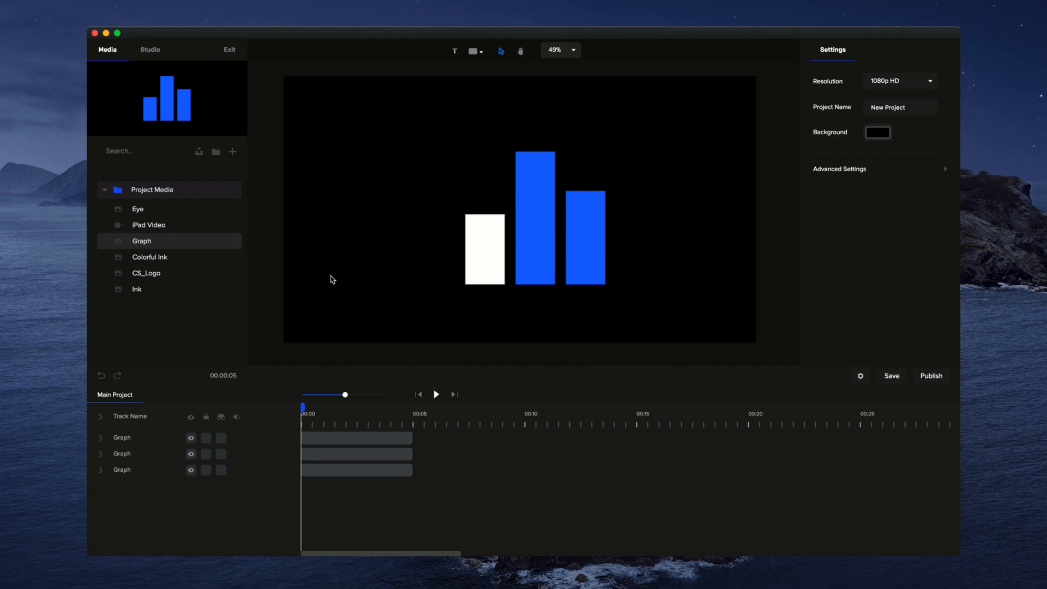